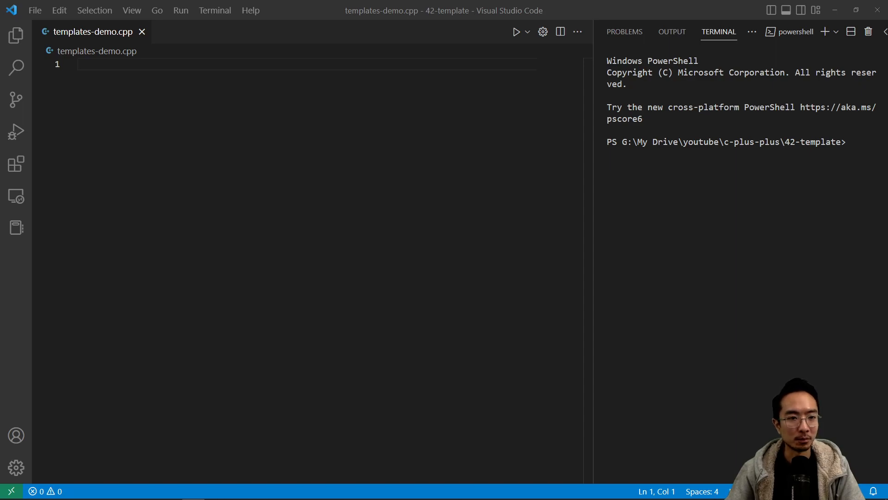
mouse_move(127, 109)
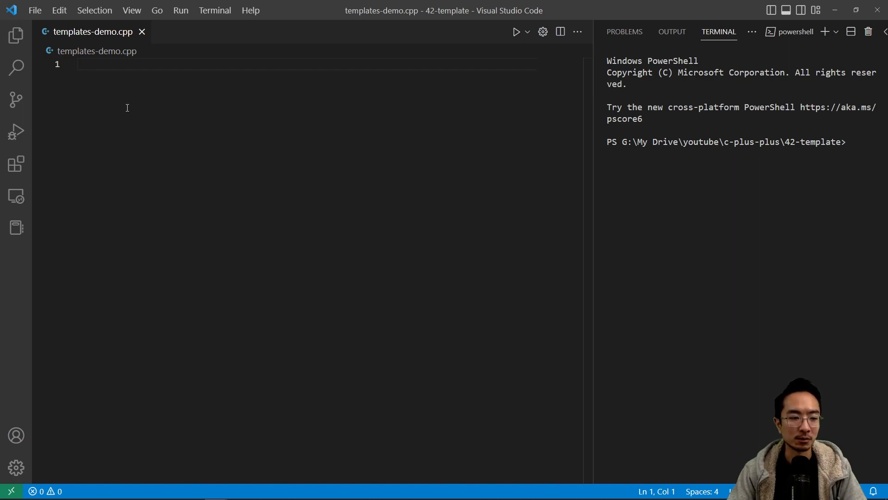
Step: Add #include <iostream> at the top of templates-demo.cpp
text(#)
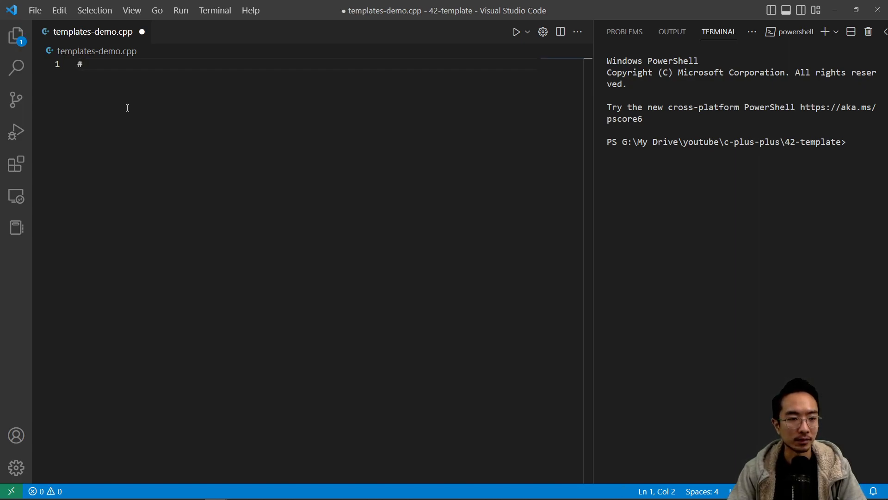
text(include)
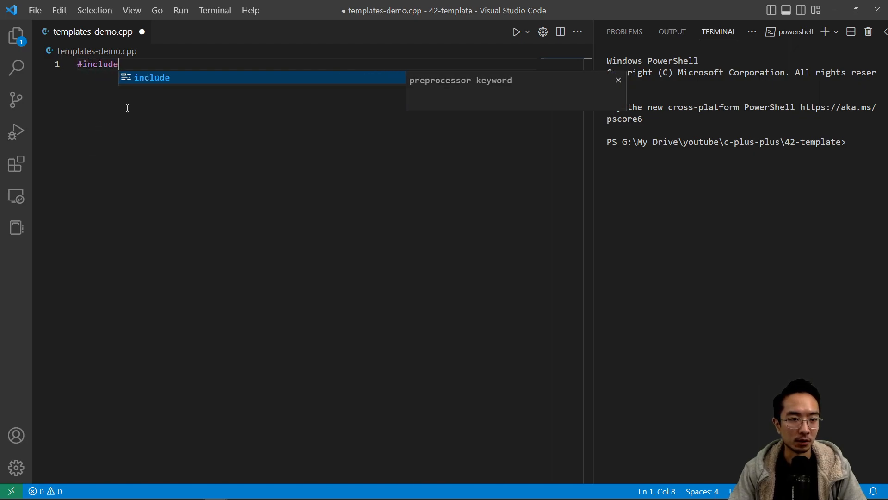
text(<is)
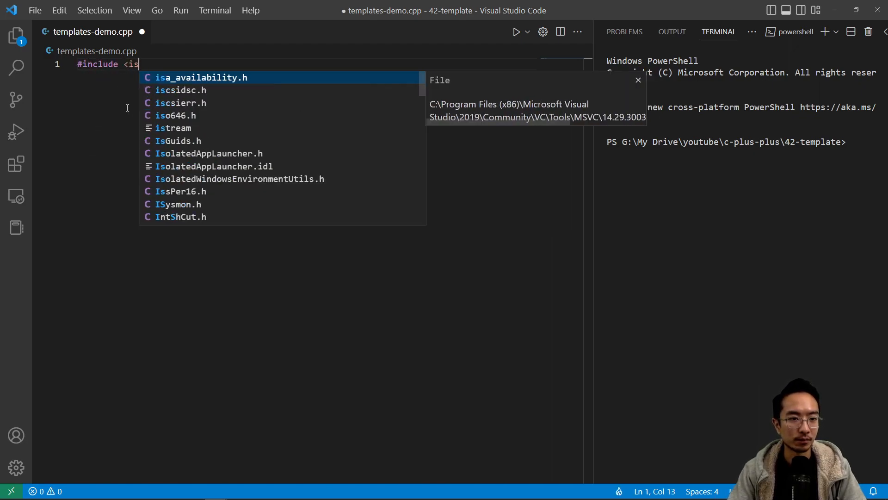
text(ostream>)
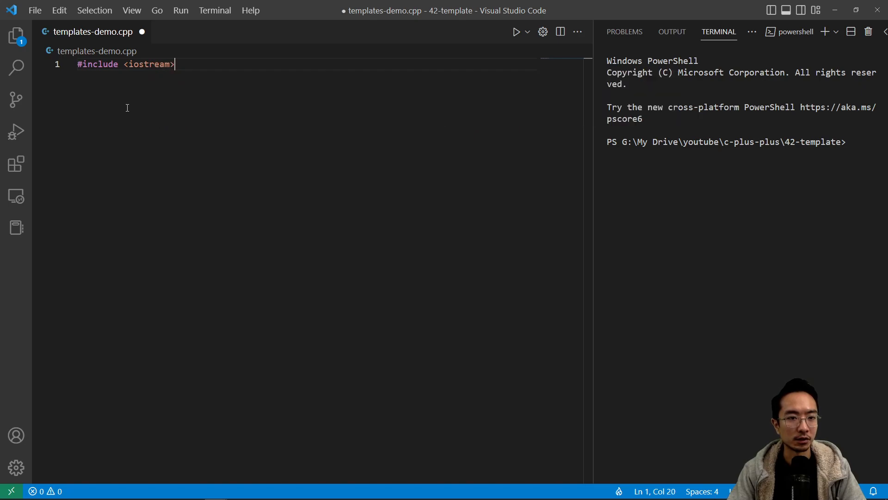
Step: Define template <typename T> T add(T num1, T num2) returning num1 + num2
text(temp)
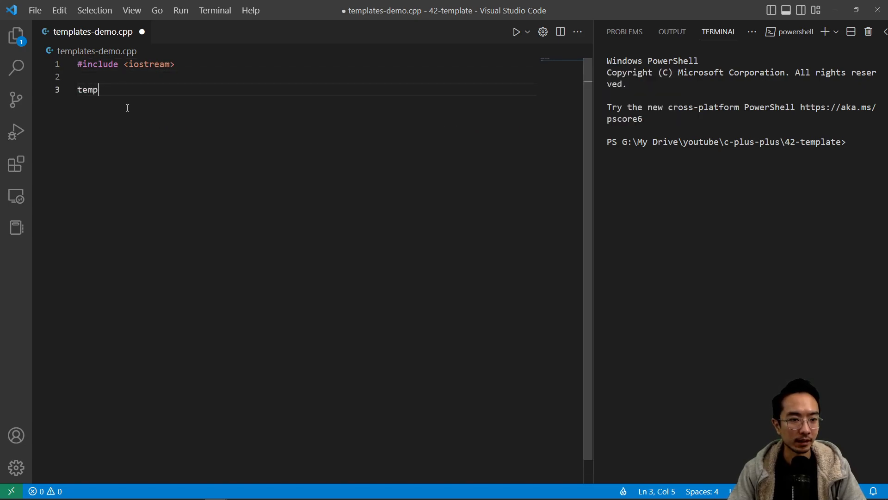
text(late)
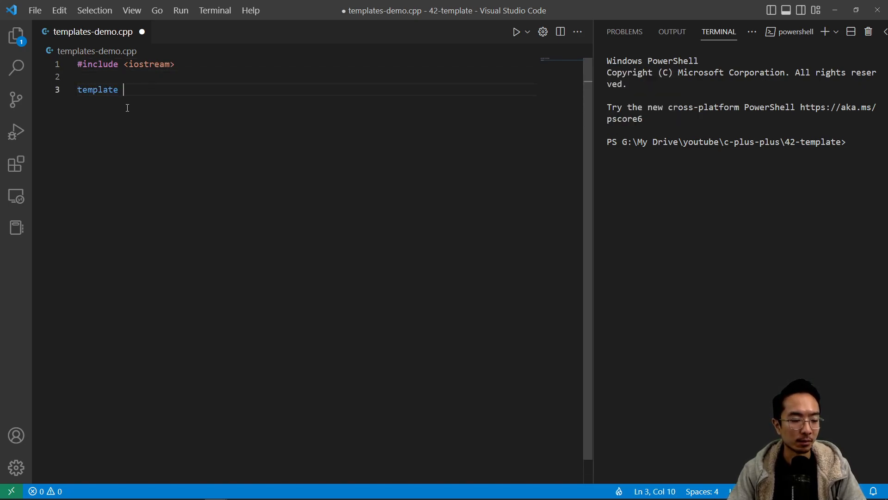
text(<typename T>)
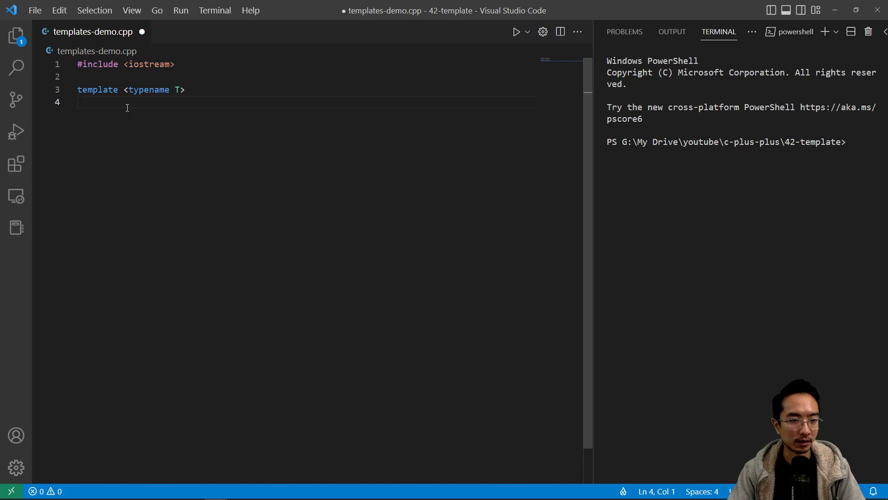
text(T)
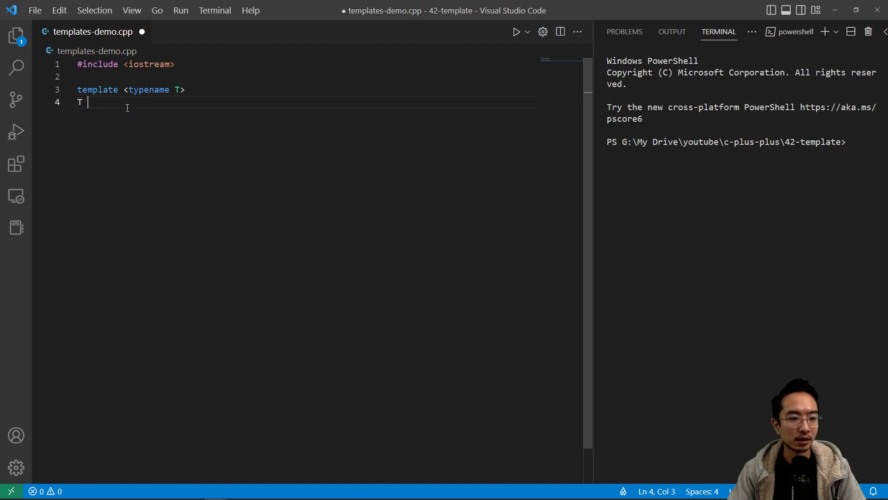
text(add(T)
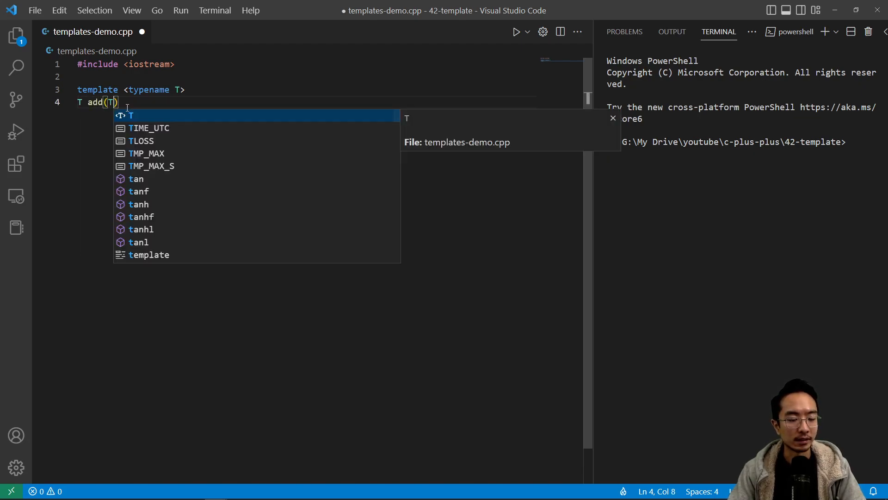
text(num)
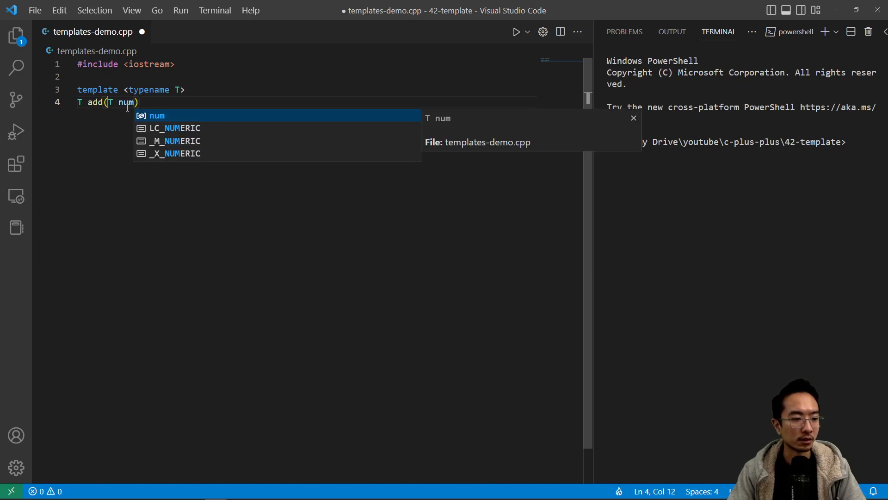
text(1, num2)
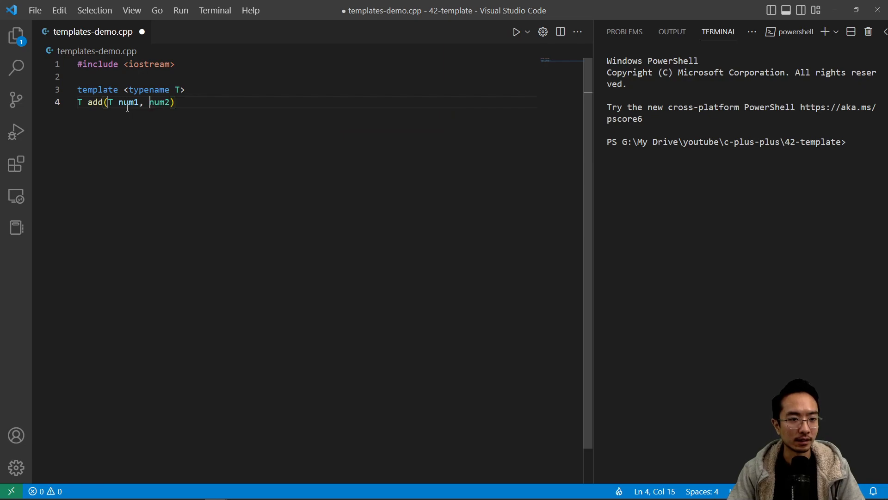
text(T)
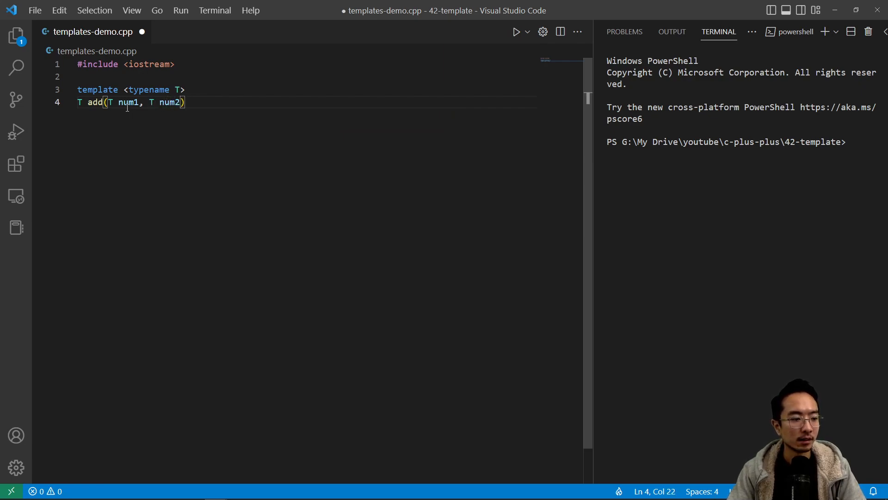
text({)
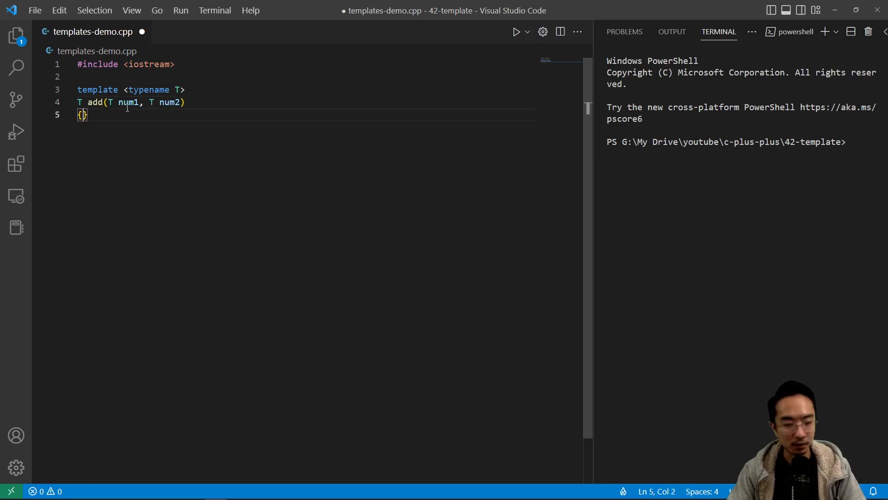
text(return num1 + num2;)
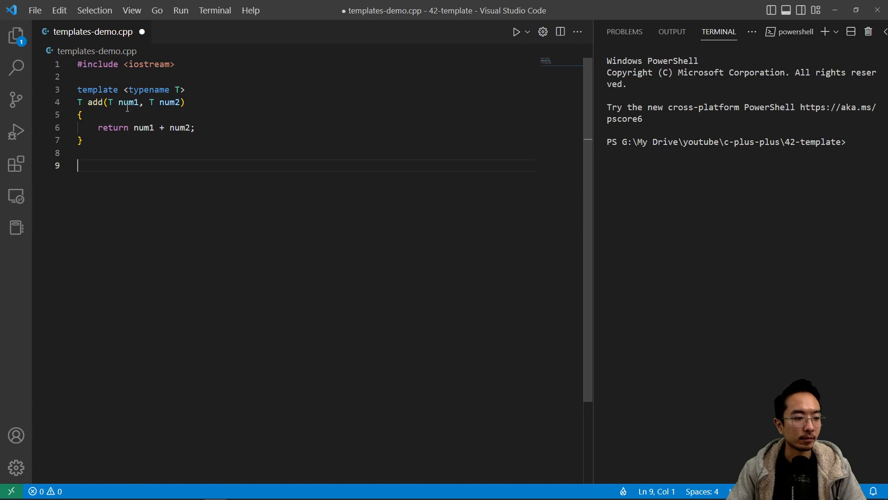
Step: Write main storing add(1.2, 2.3) in result, printing it with std::cout, returning 0
text(int main())
text(auto result)
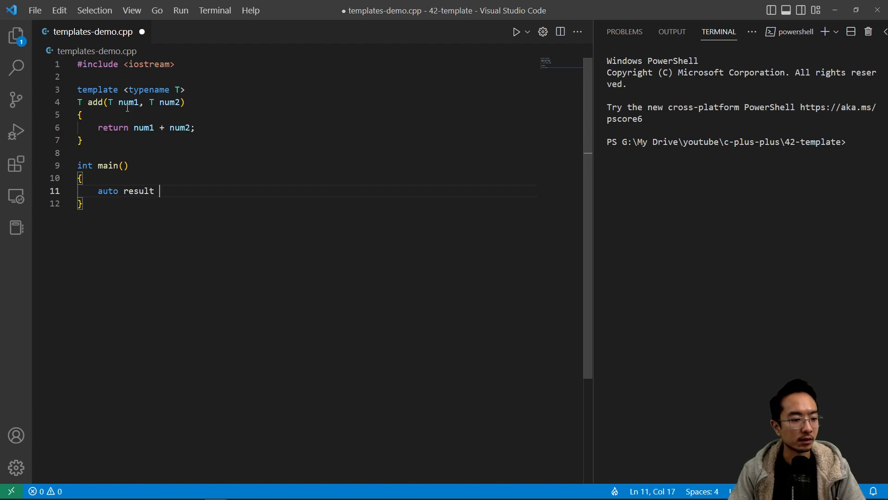
text(= add(1,2))
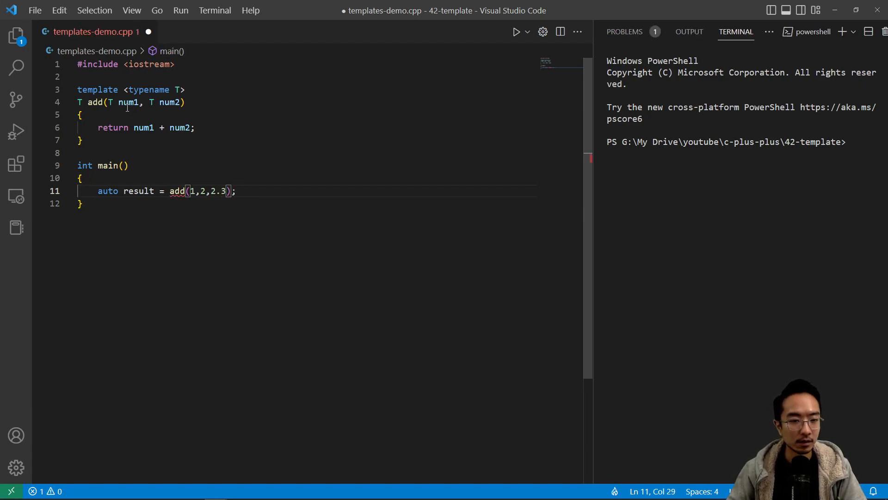
text(.)
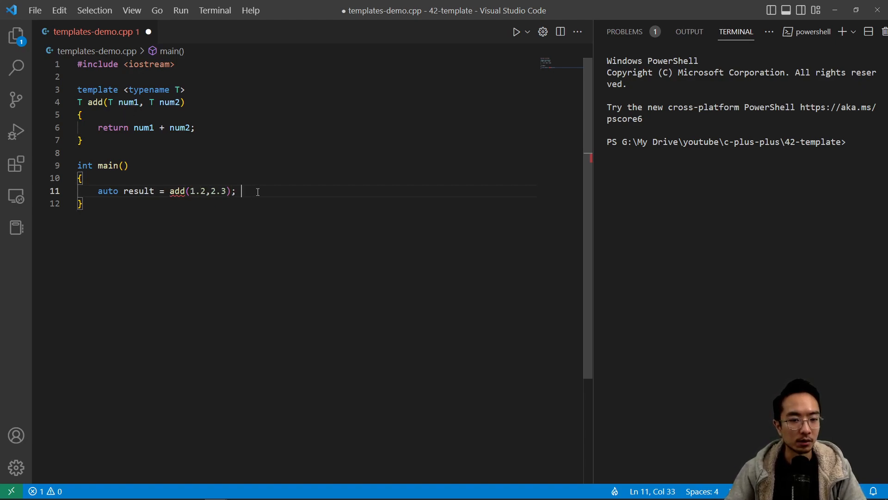
text(st)
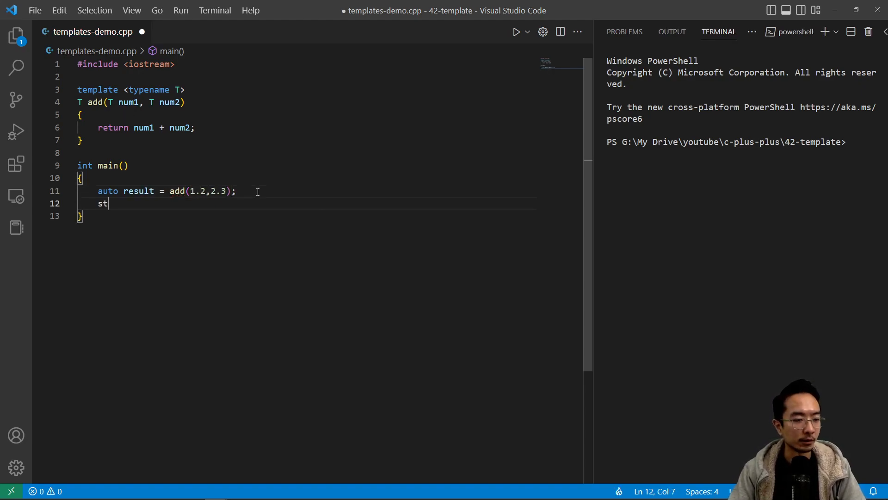
text(d::cout <<)
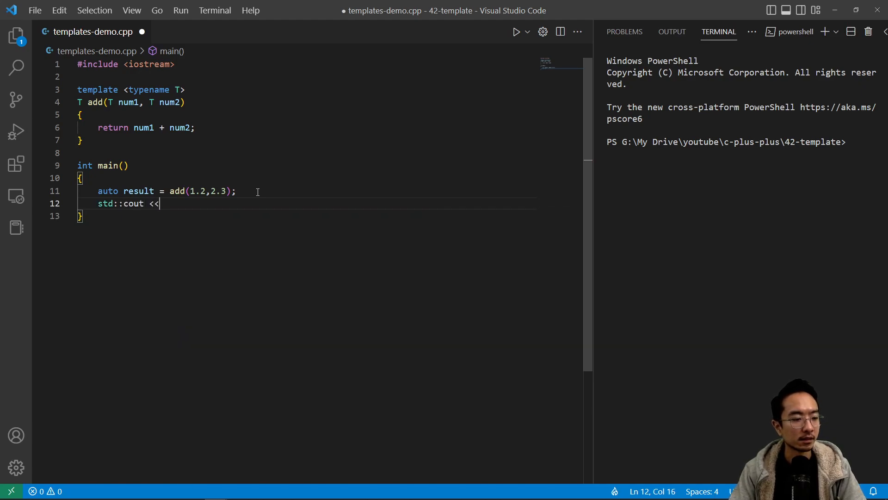
text(reall)
text(return 0;)
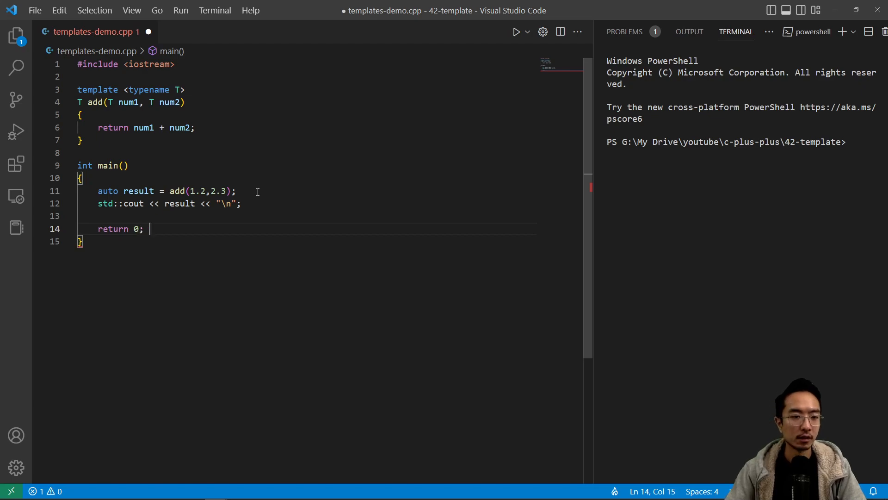
Step: Run the code to see 3.5 printed, and put a breakpoint on line 14
click(526, 31)
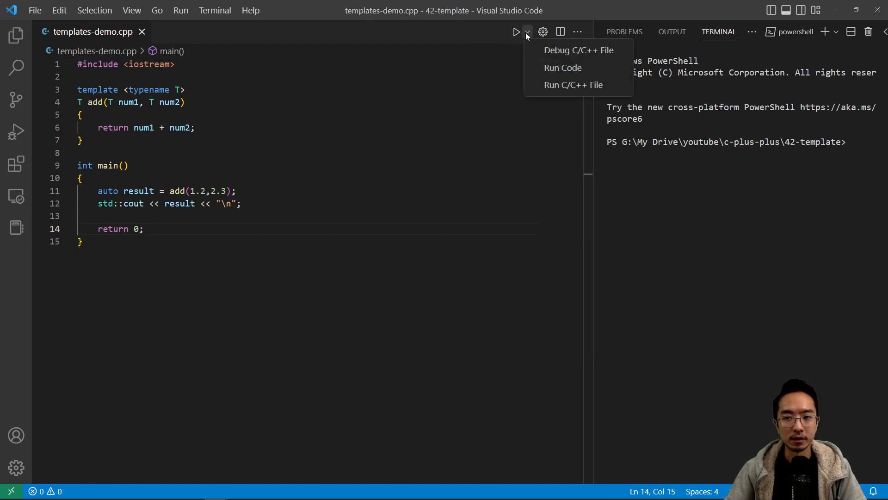
click(563, 67)
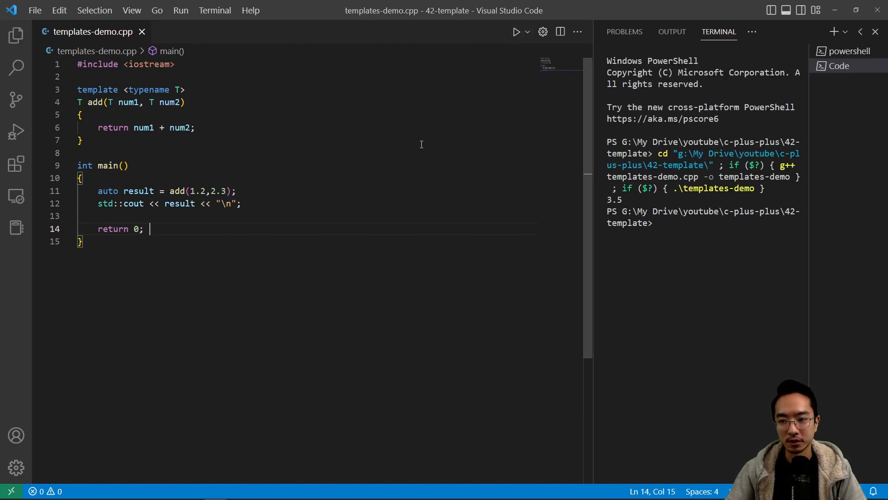
click(40, 229)
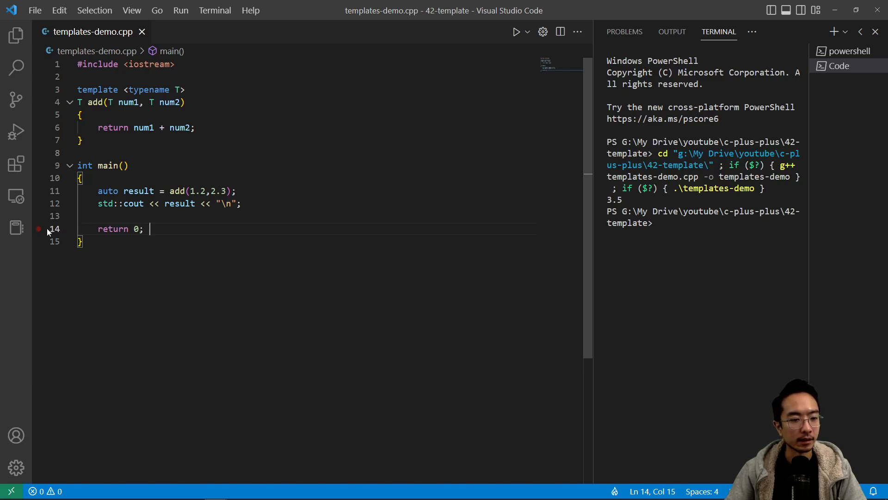
Step: Debug the C/C++ file and expand Locals to read result as 3.5
click(180, 10)
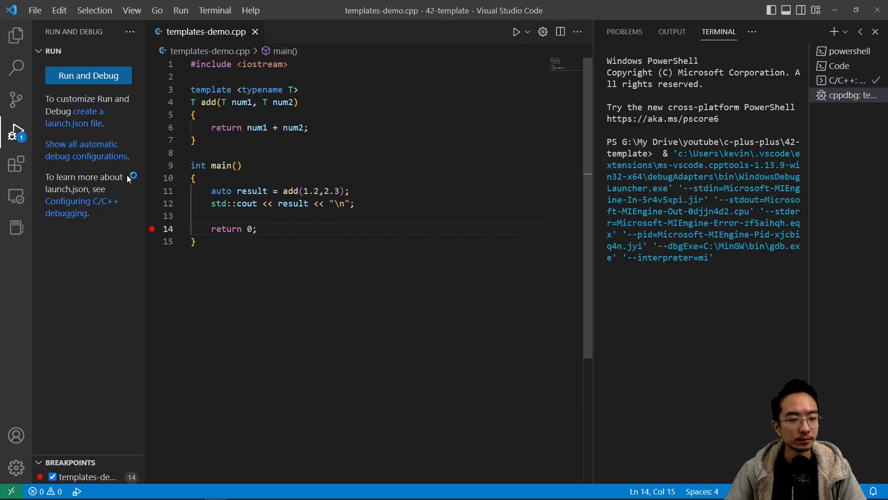
click(87, 75)
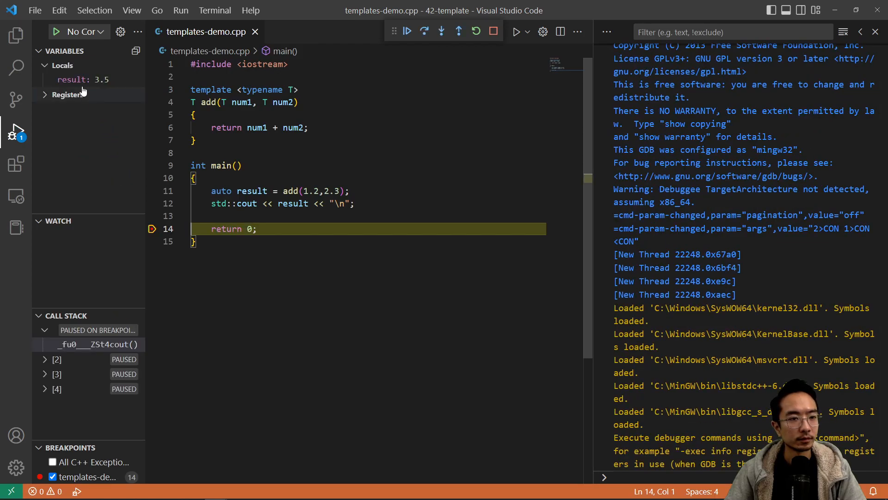
mouse_move(79, 82)
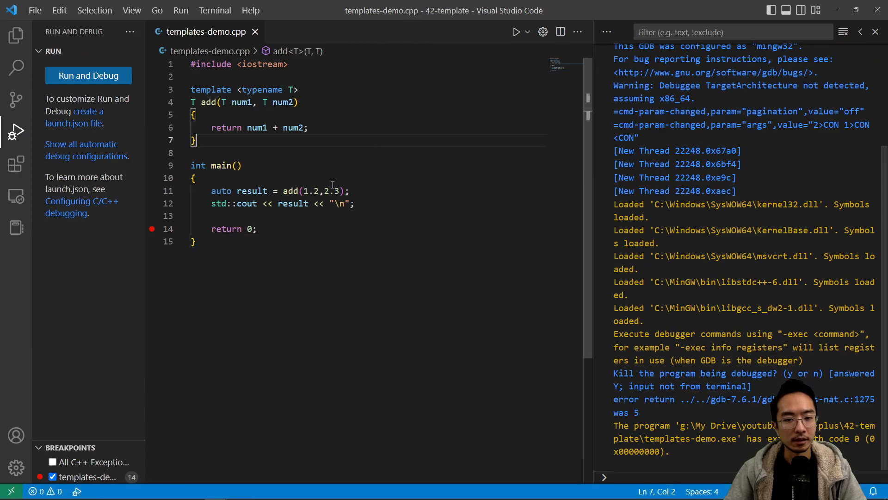
Step: Replace the add arguments 1.2,2.3 with 1,2 and debug the edited file
drag(302, 191, 343, 191)
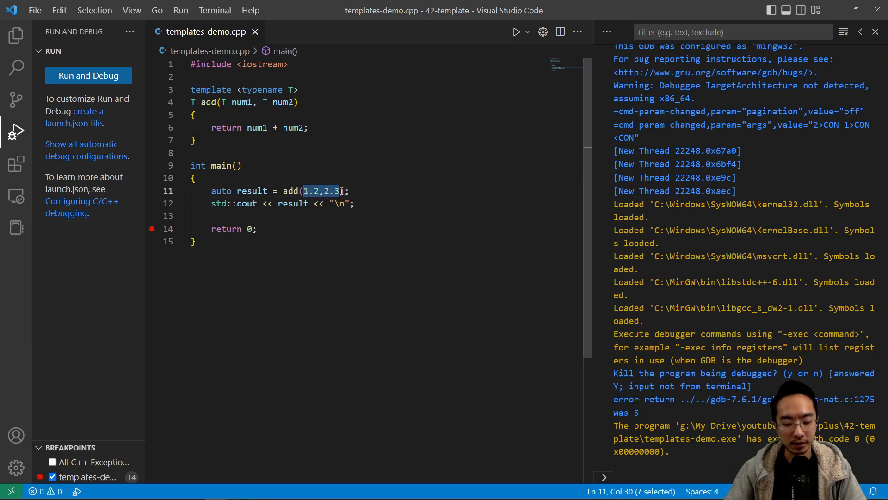
text(1,2)
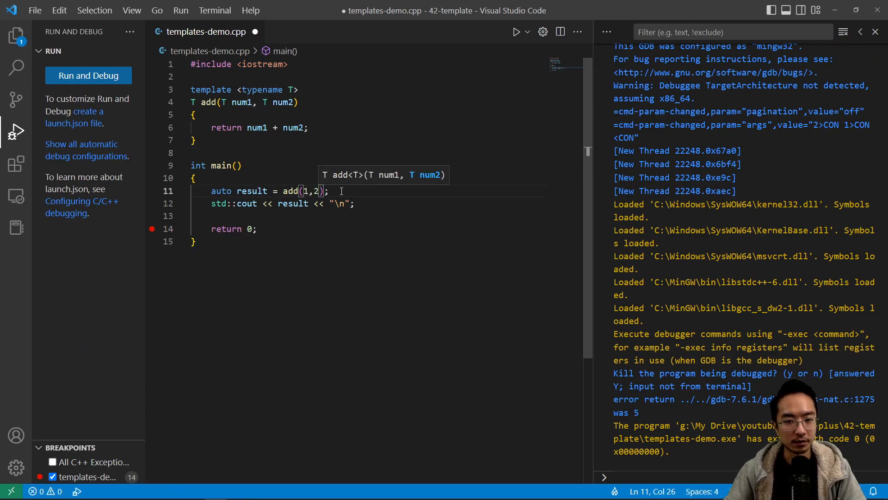
click(526, 32)
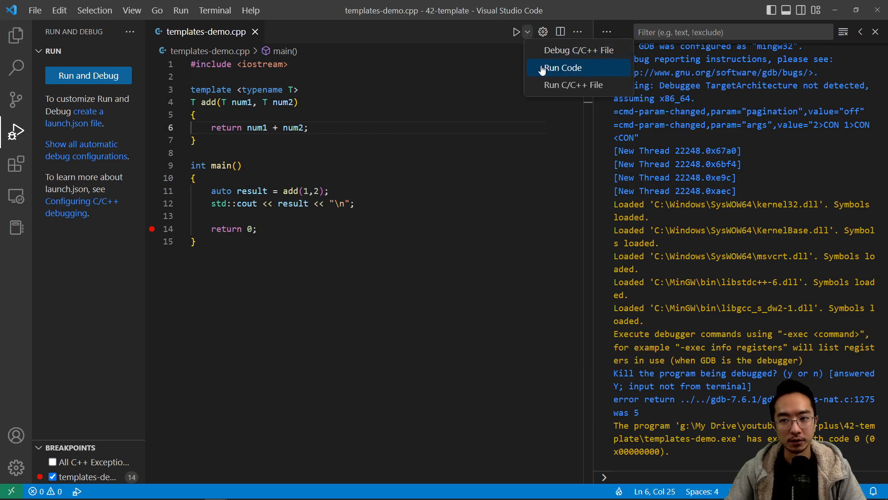
click(562, 68)
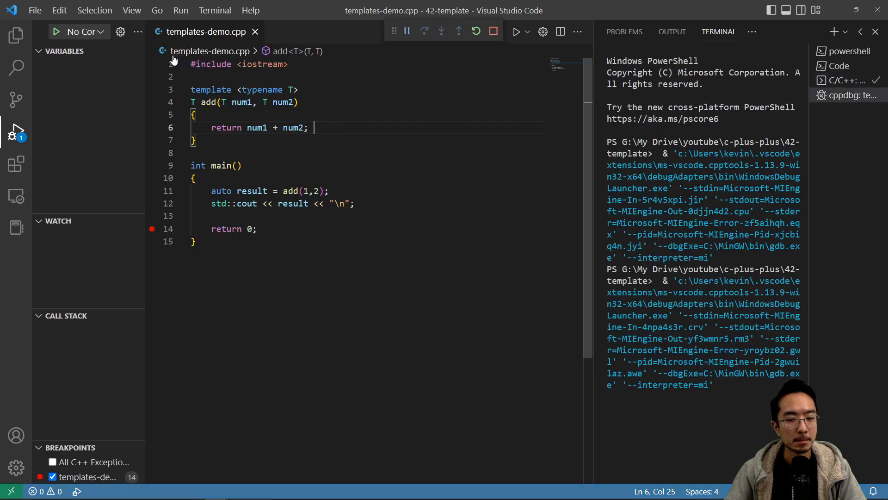
Step: Hover result under Locals to see its value 3 and int type
click(406, 31)
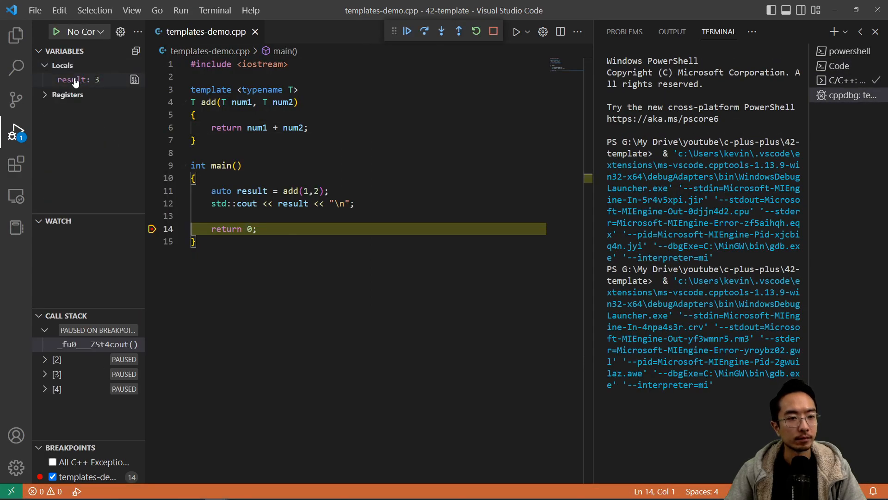
mouse_move(74, 79)
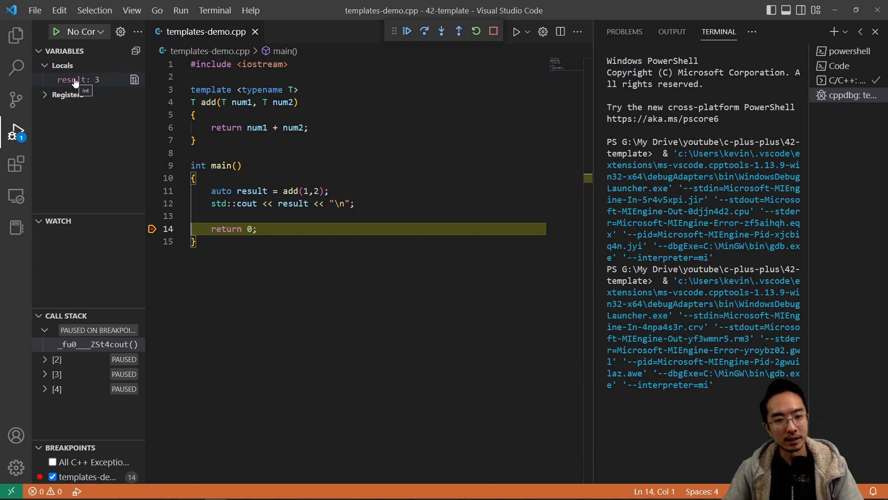
mouse_move(302, 144)
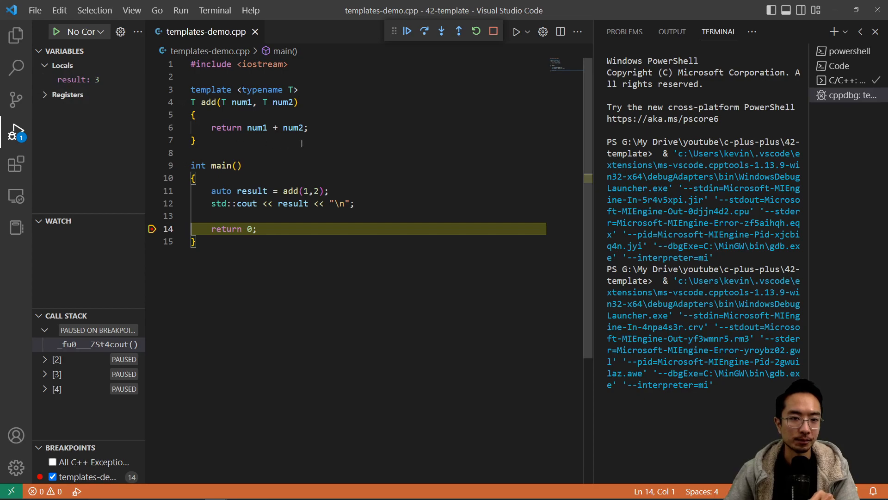